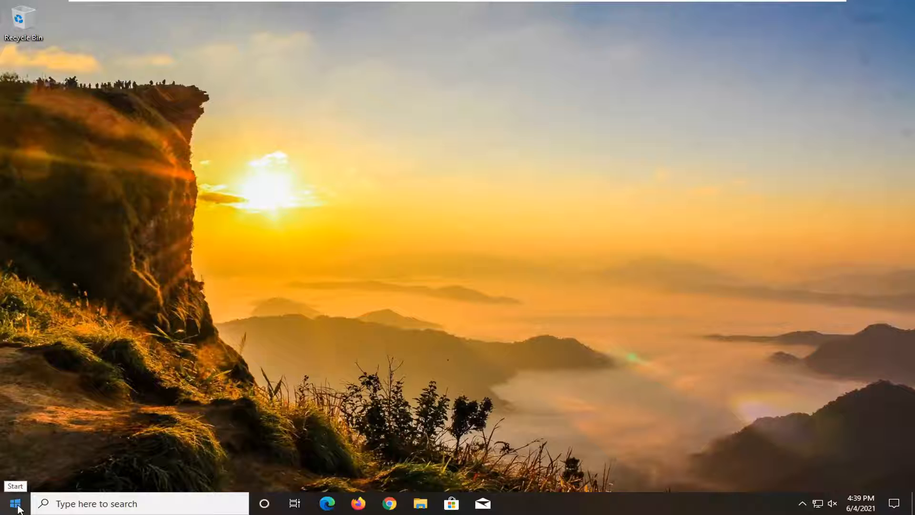
- Search 'permission' from Start and open the 'Search permissions and history' result
{"action": "left_click", "coordinate": [8, 503]}
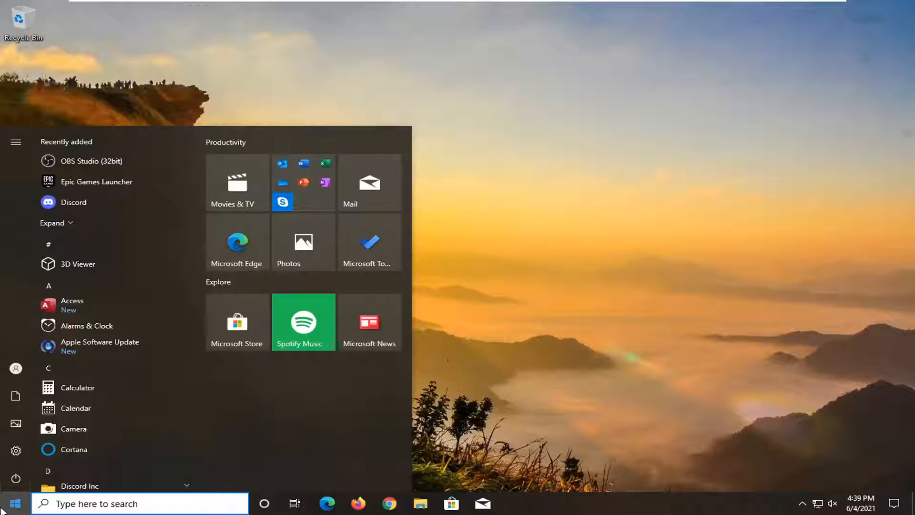
{"action": "type", "text": "permissions and history"}
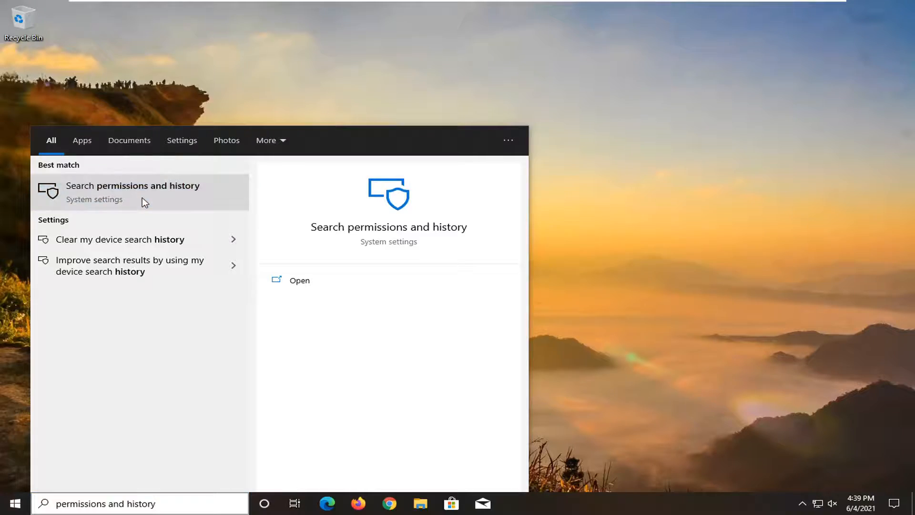
{"action": "left_click", "coordinate": [133, 186]}
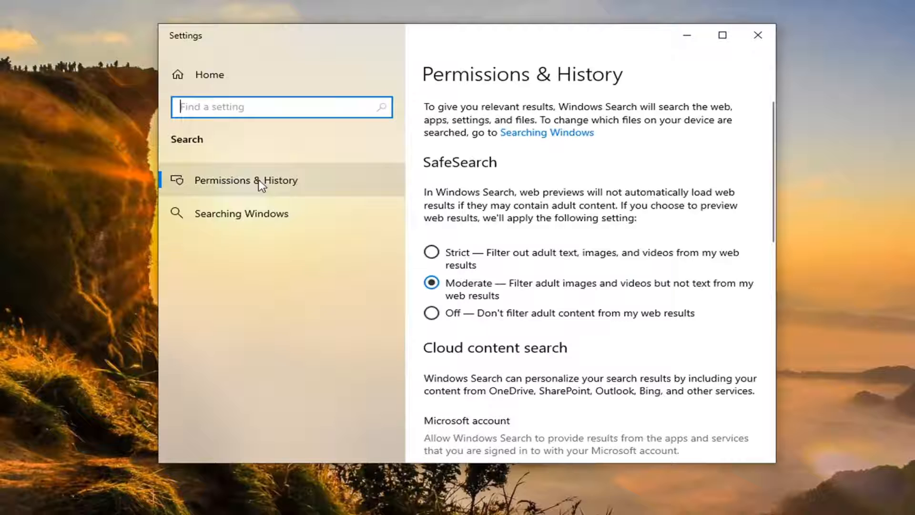
- Scroll the Permissions & History page down to the History section
{"action": "scroll", "scroll_direction": "down", "scroll_amount": 3}
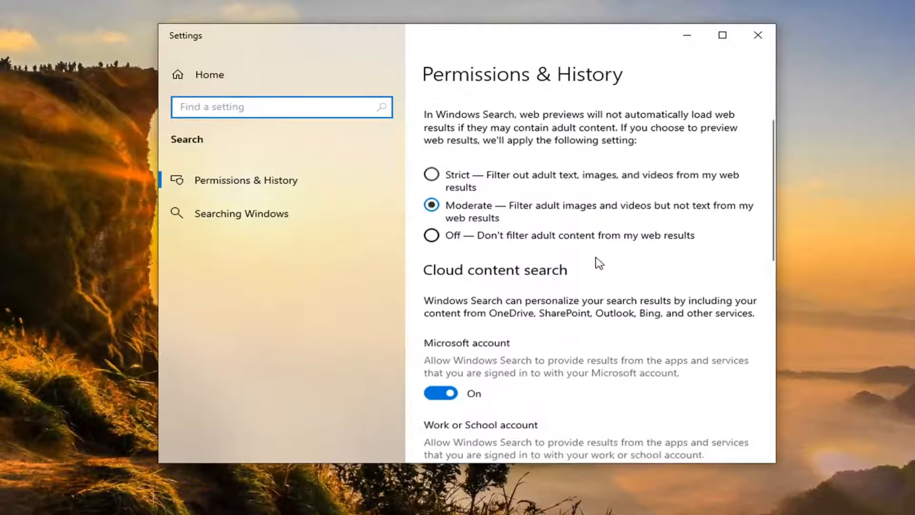
{"action": "scroll", "scroll_direction": "down", "scroll_amount": 3}
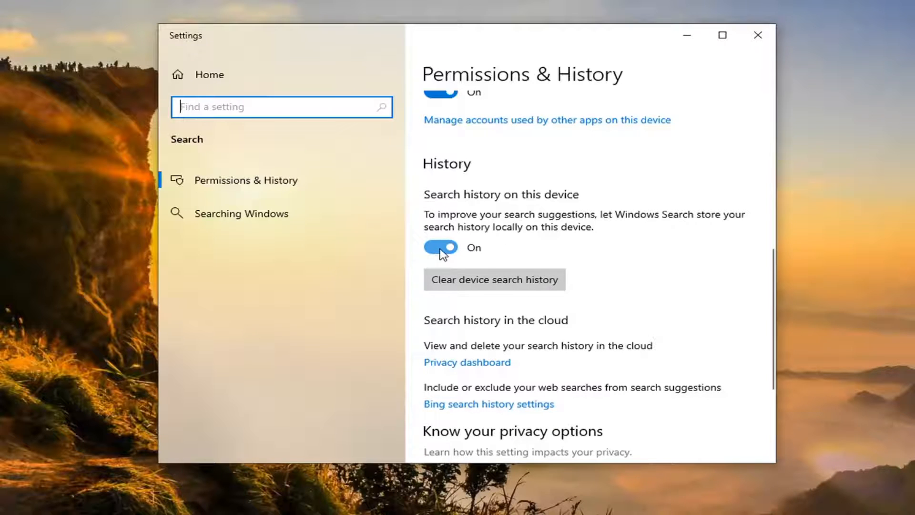
- Toggle 'Search history on this device' off, on, and off again so it ends Off
{"action": "left_click", "coordinate": [441, 247]}
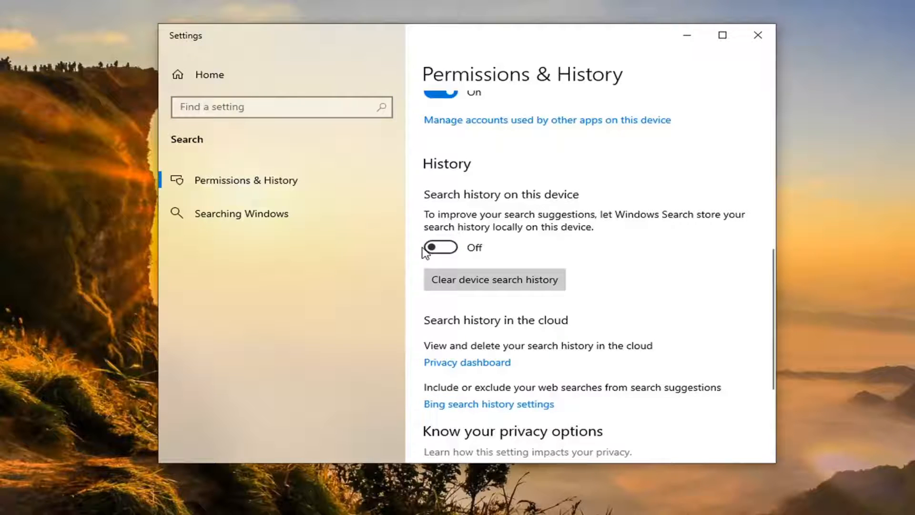
{"action": "mouse_move", "coordinate": [558, 327]}
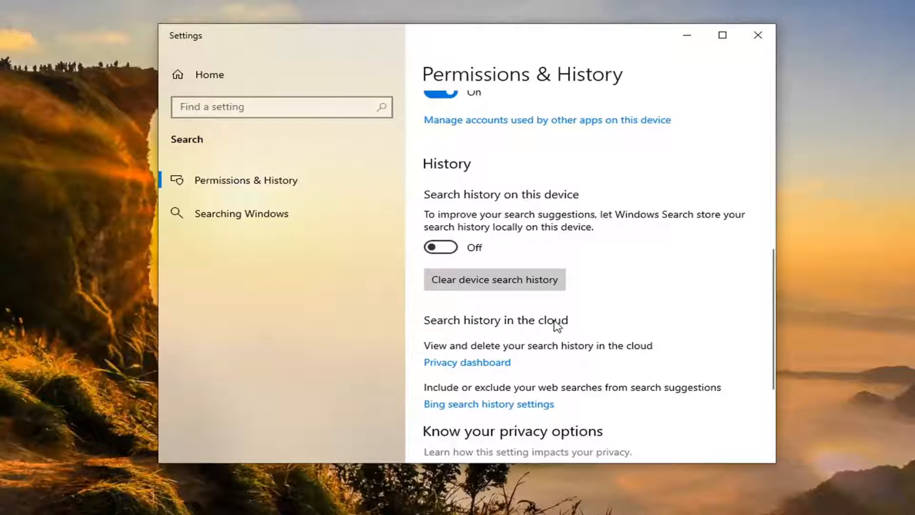
{"action": "left_click", "coordinate": [441, 247]}
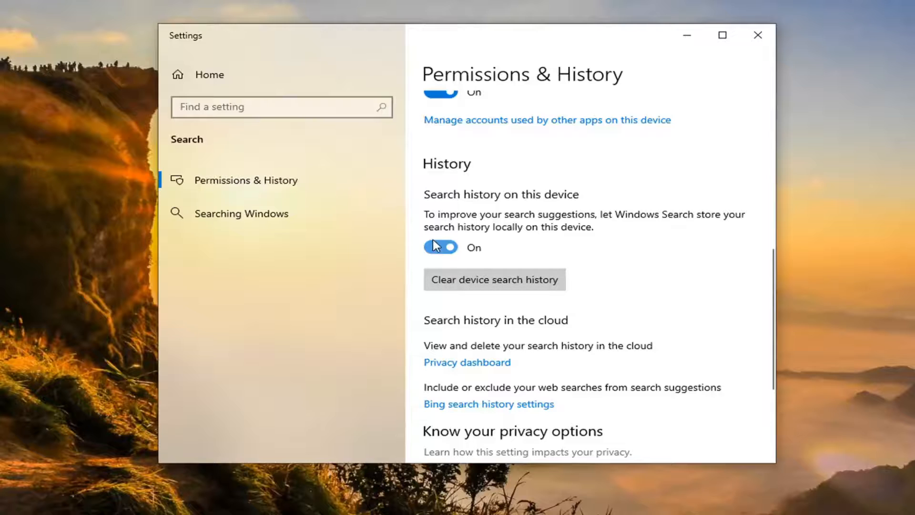
{"action": "left_click", "coordinate": [441, 247]}
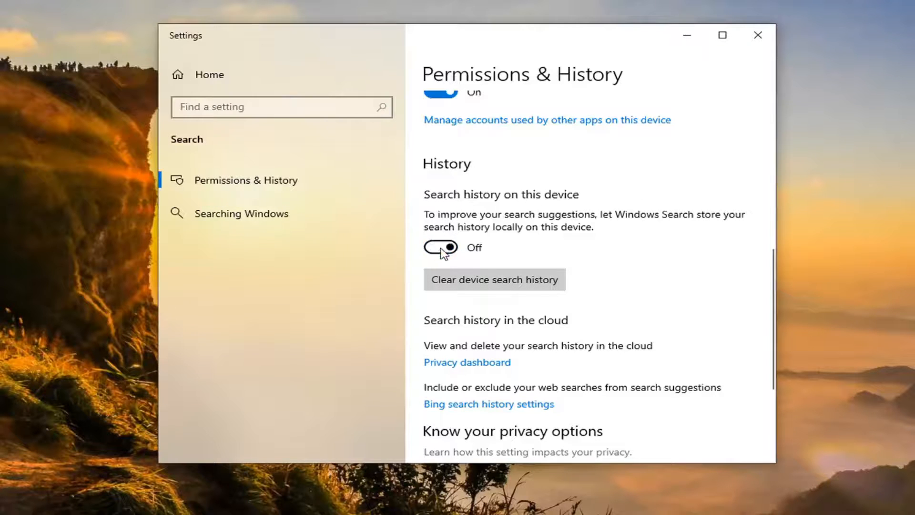
{"action": "left_click", "coordinate": [441, 247]}
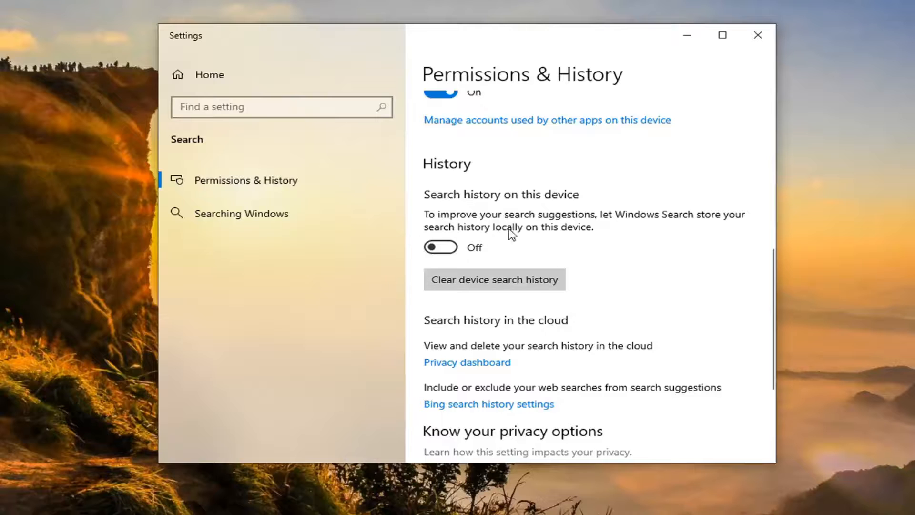
{"action": "mouse_move", "coordinate": [567, 246]}
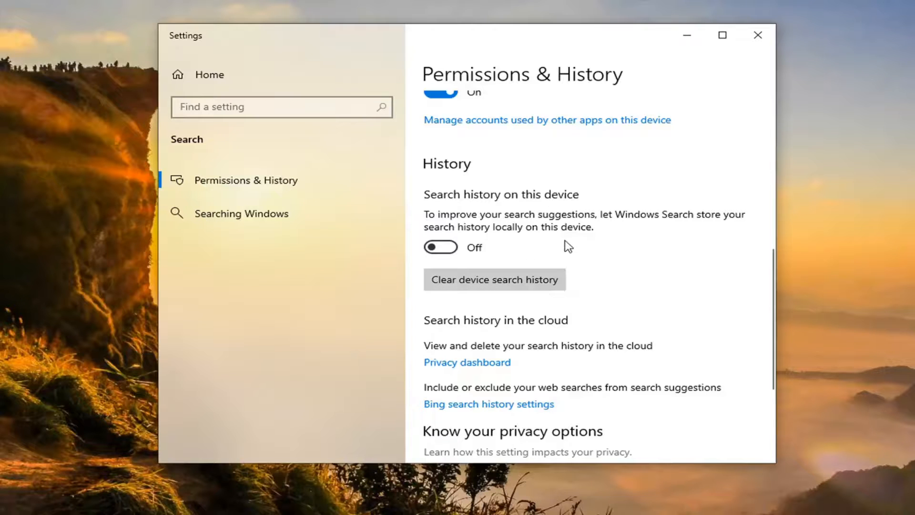